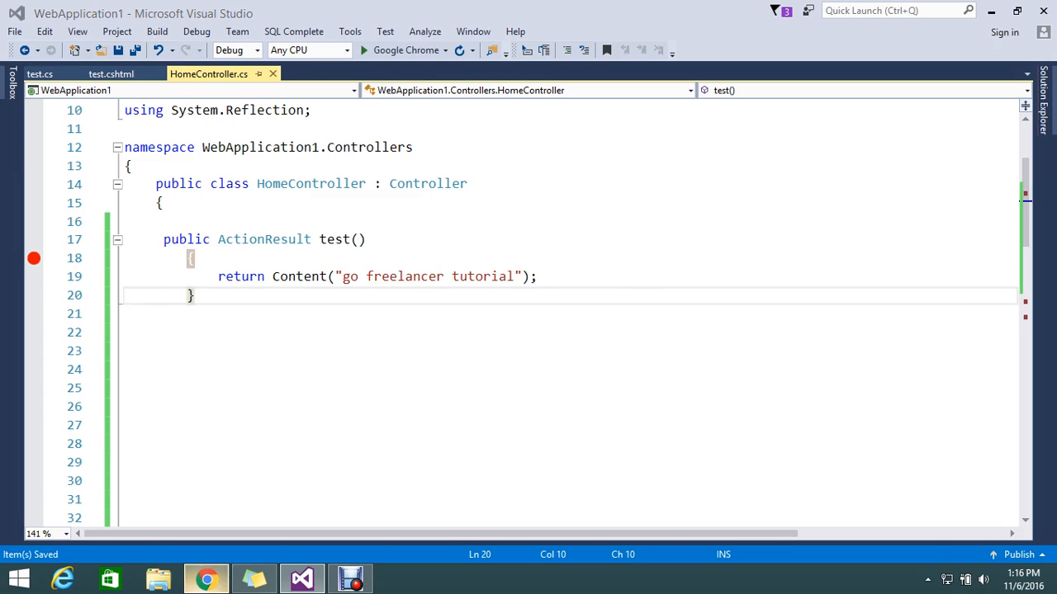
- Check the test page's plain 'go freelancer tutorial' text in Chrome and return to the test() return line
click(206, 579)
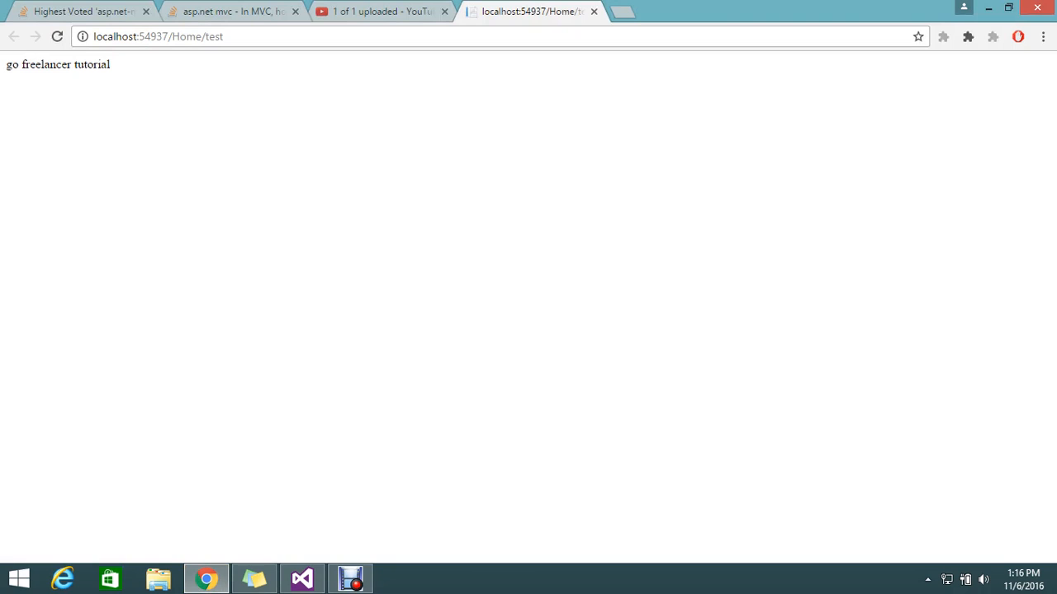
triple_click(57, 64)
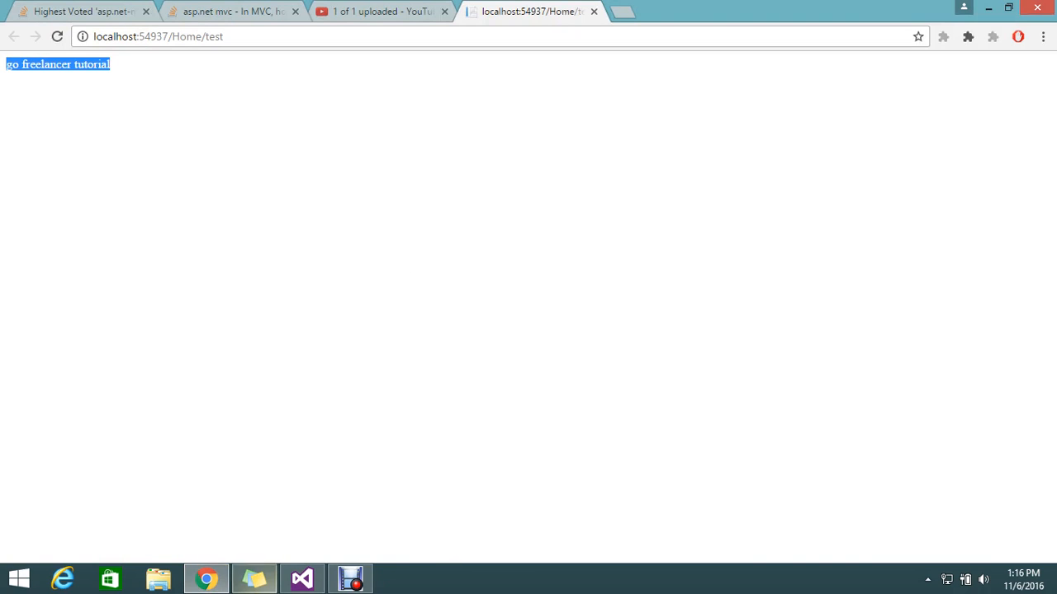
click(302, 578)
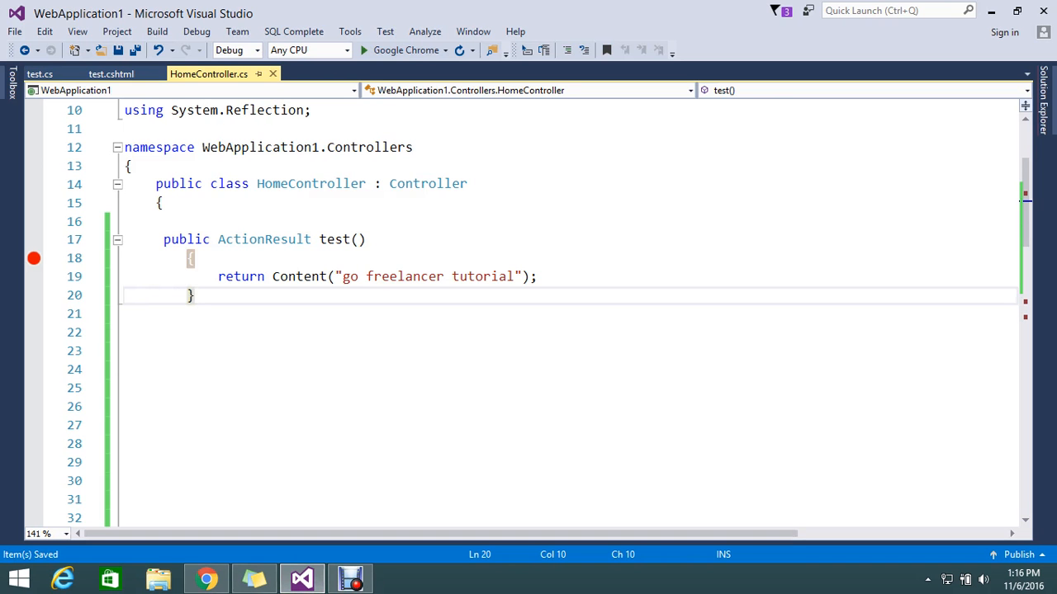
click(190, 258)
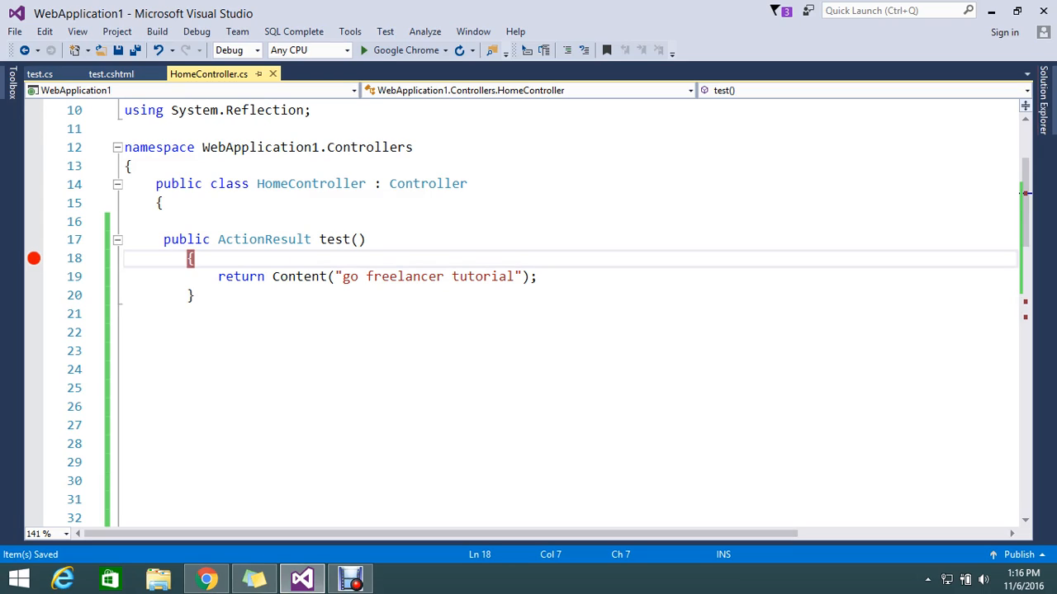
click(173, 257)
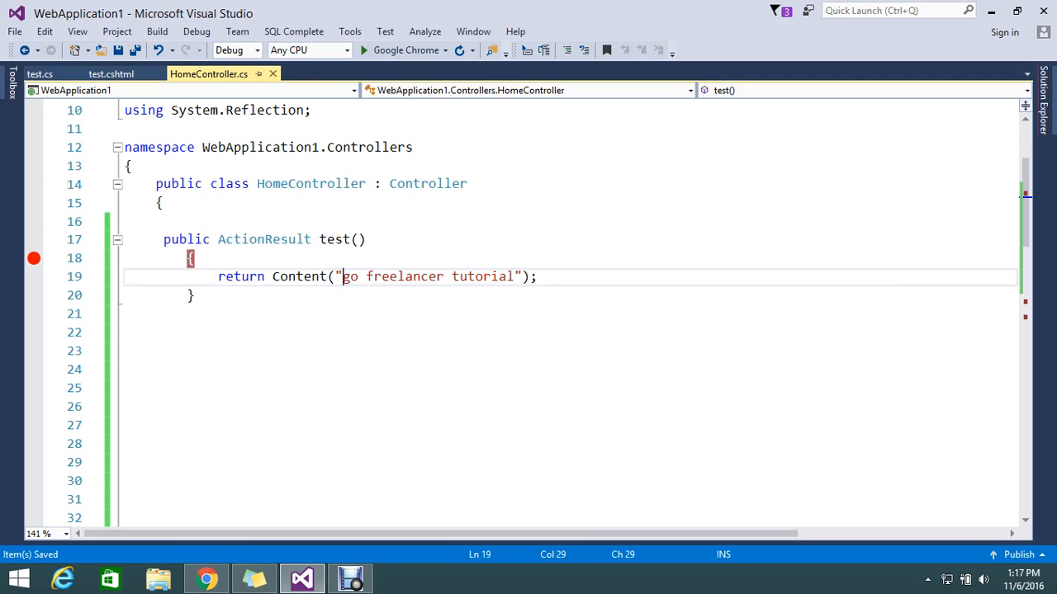
- Change the return to Content("<xml>go freelancer tutorial</xml>", "text/xml") and save
text(<)
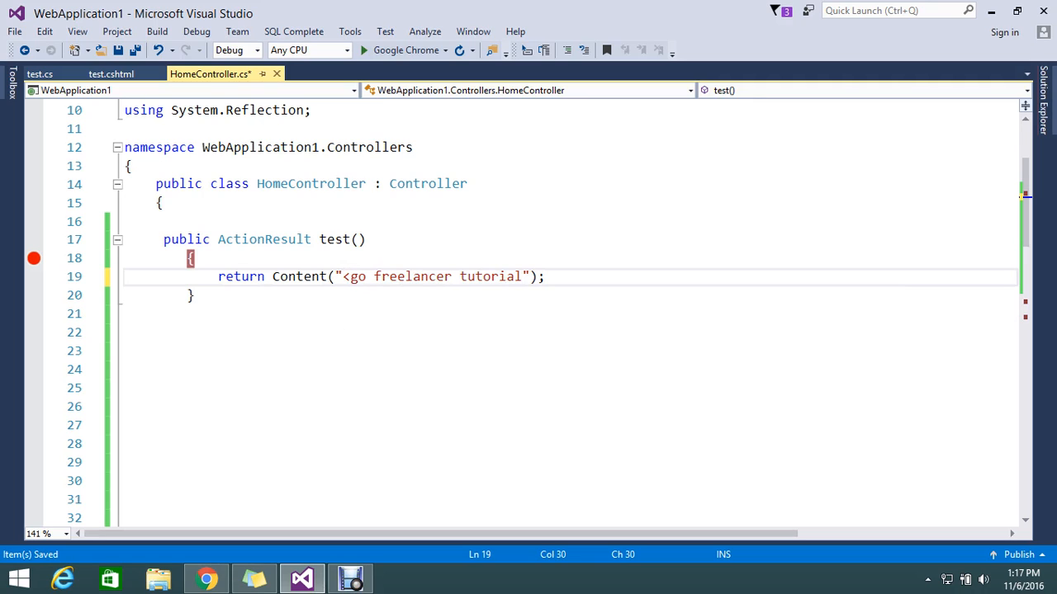
text(xml>)
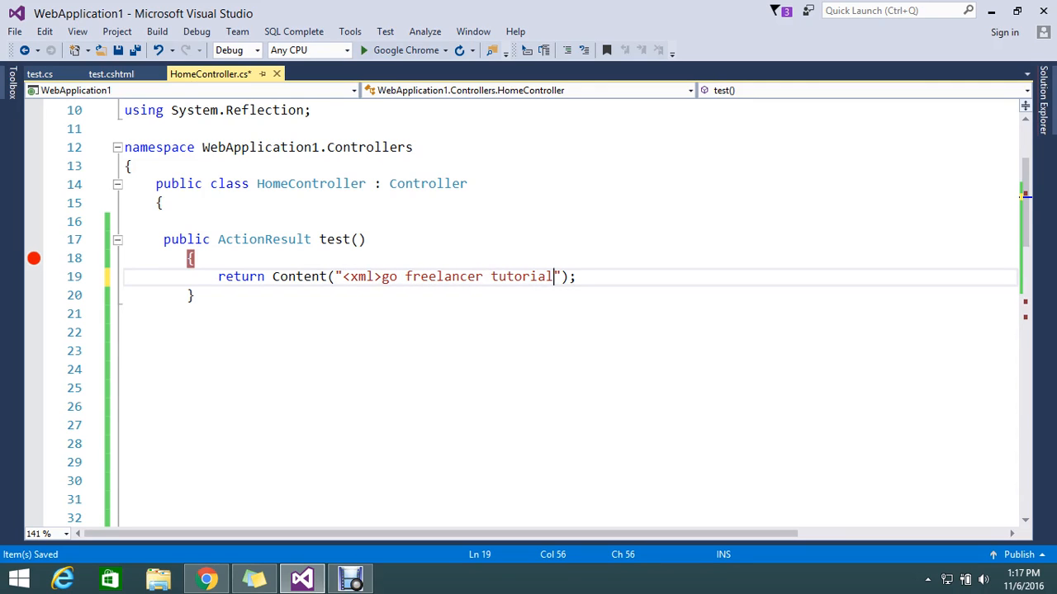
text(</)
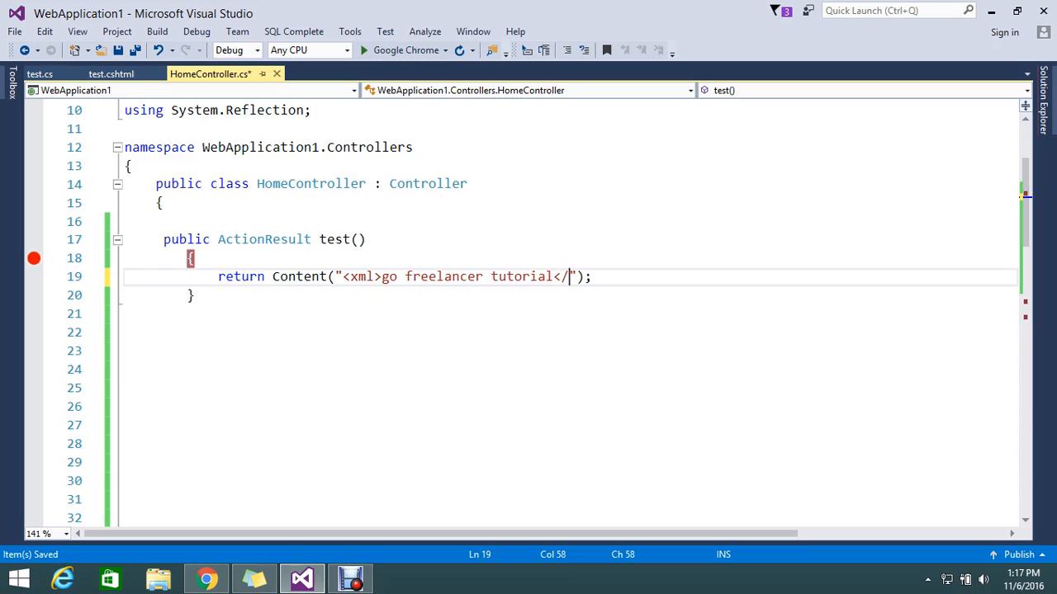
text(xml>)
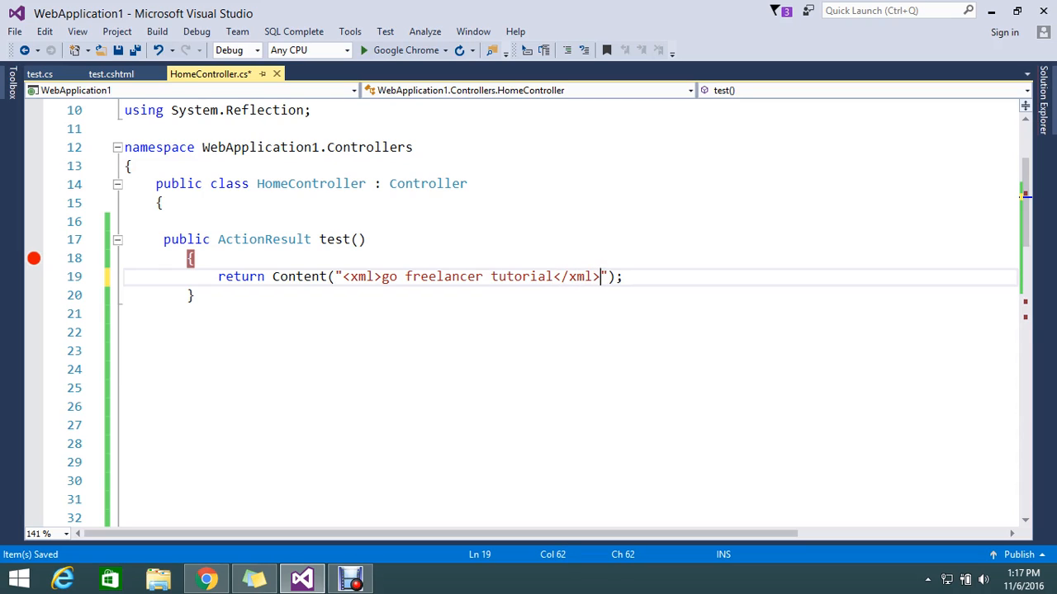
text(,)
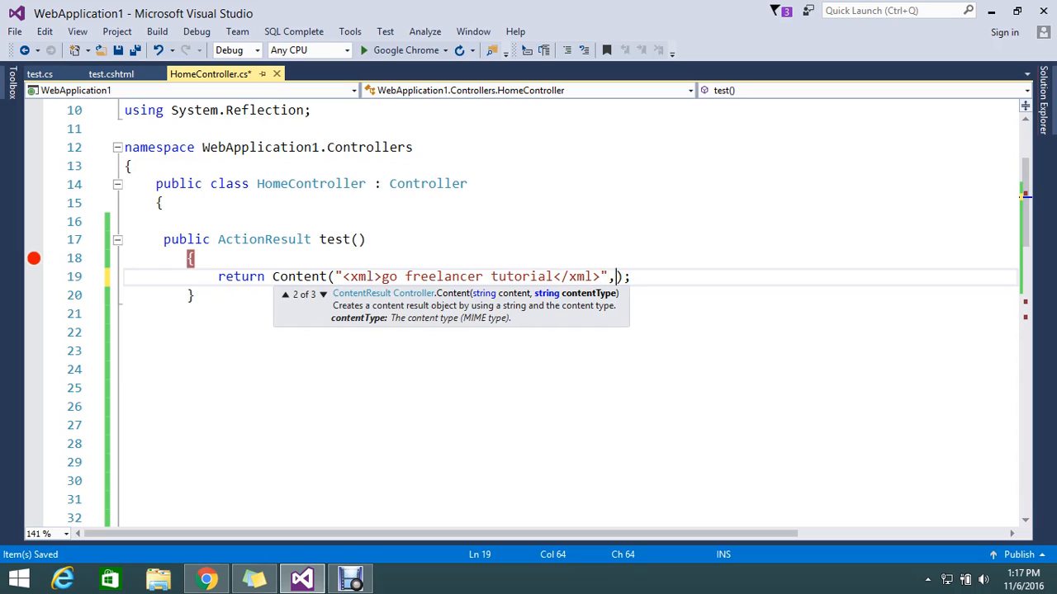
text("")
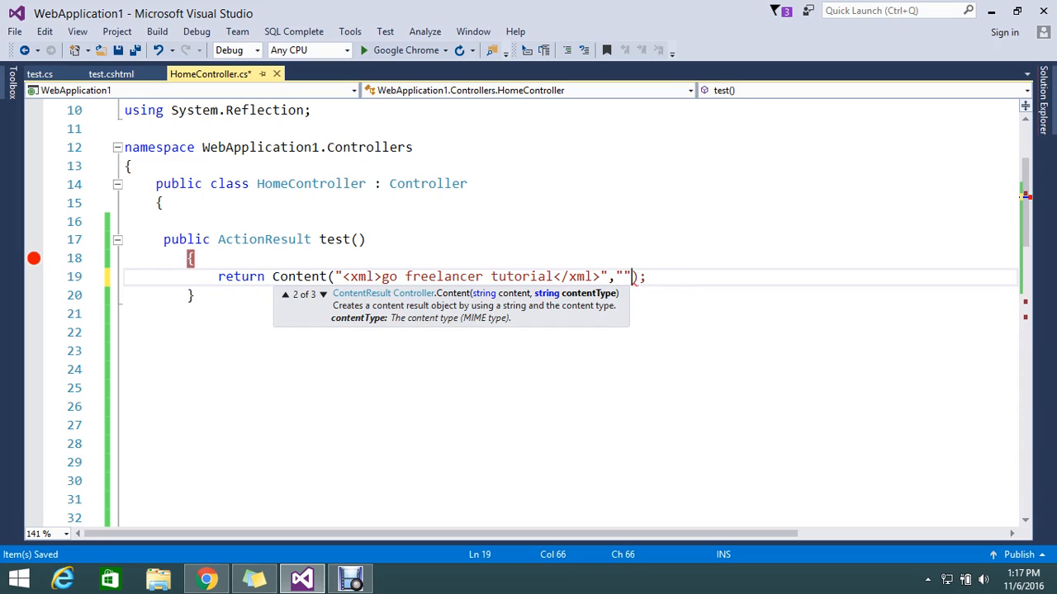
text(t)
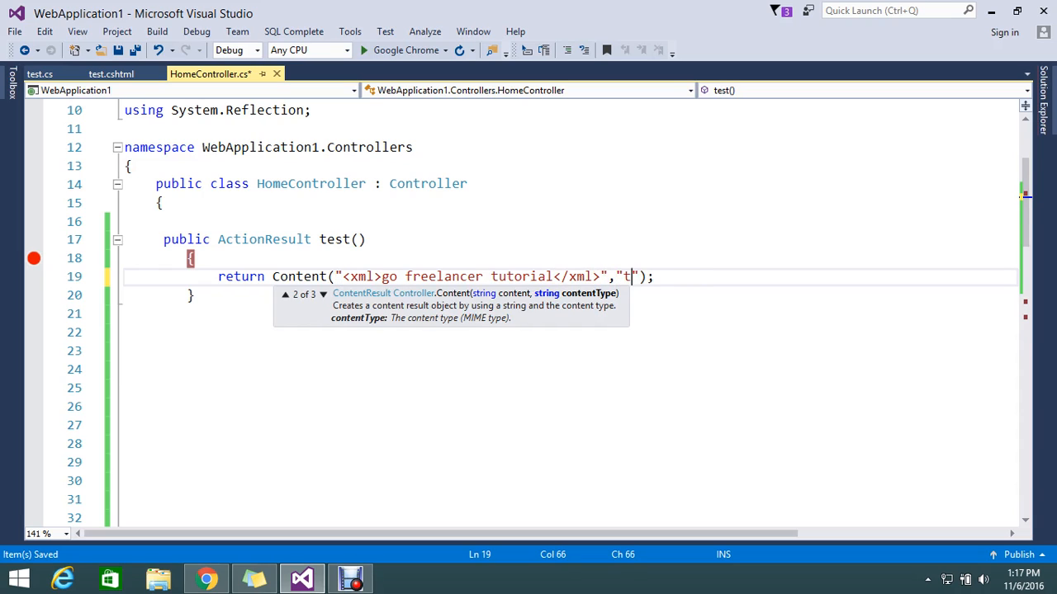
text(ext/xm)
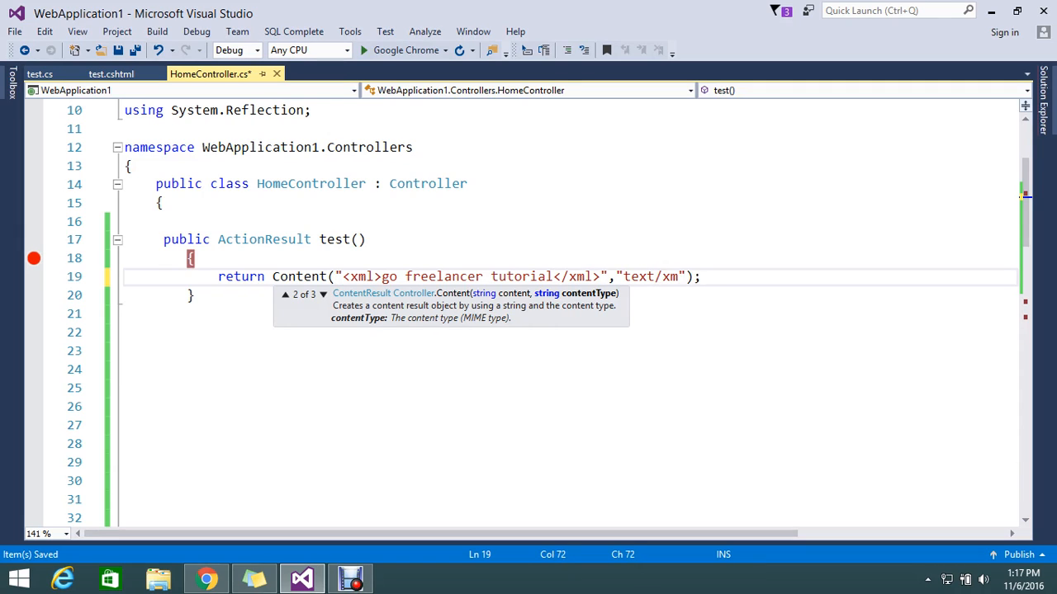
text(l)
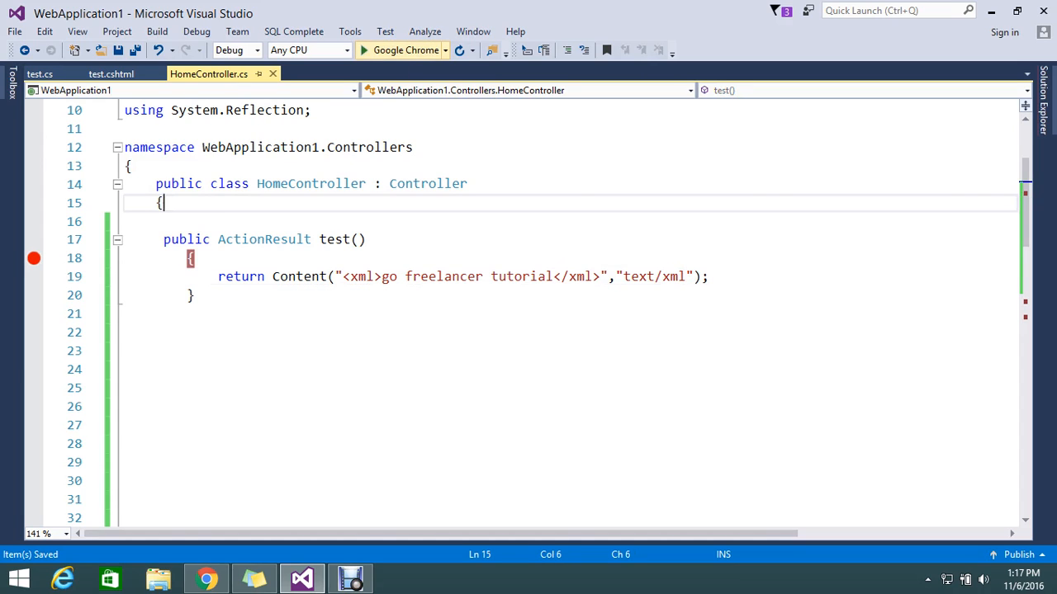
- Start debugging in Google Chrome and let the request hit the breakpoint at the start of test()
click(364, 50)
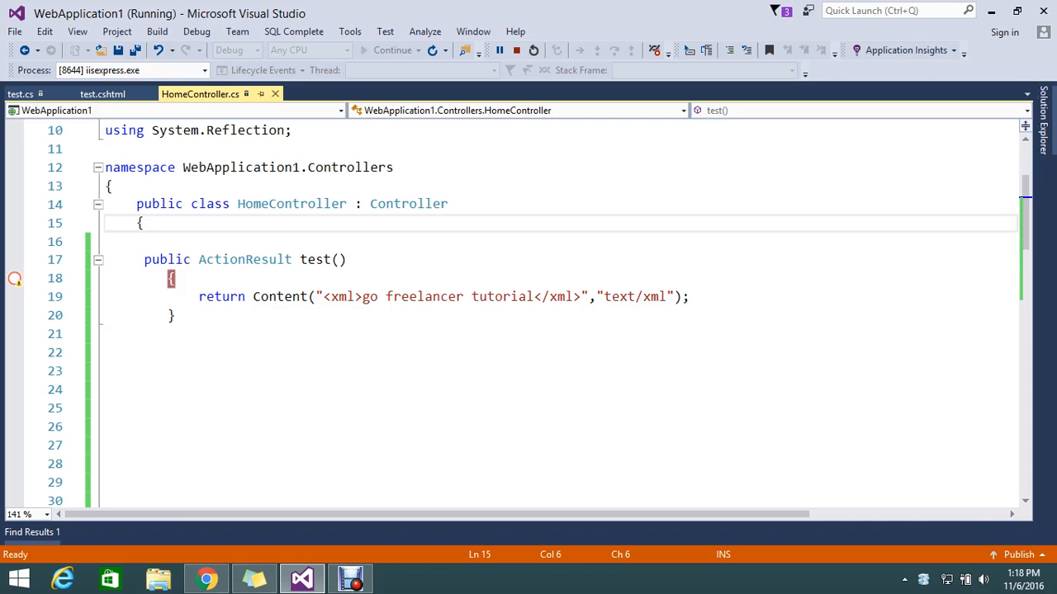
mouse_move(316, 259)
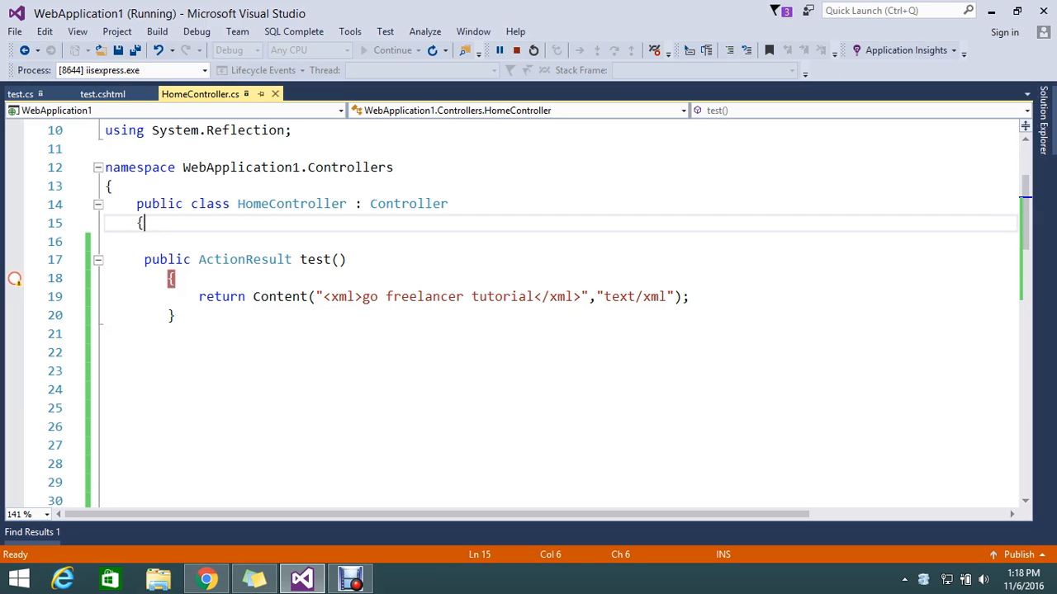
click(14, 278)
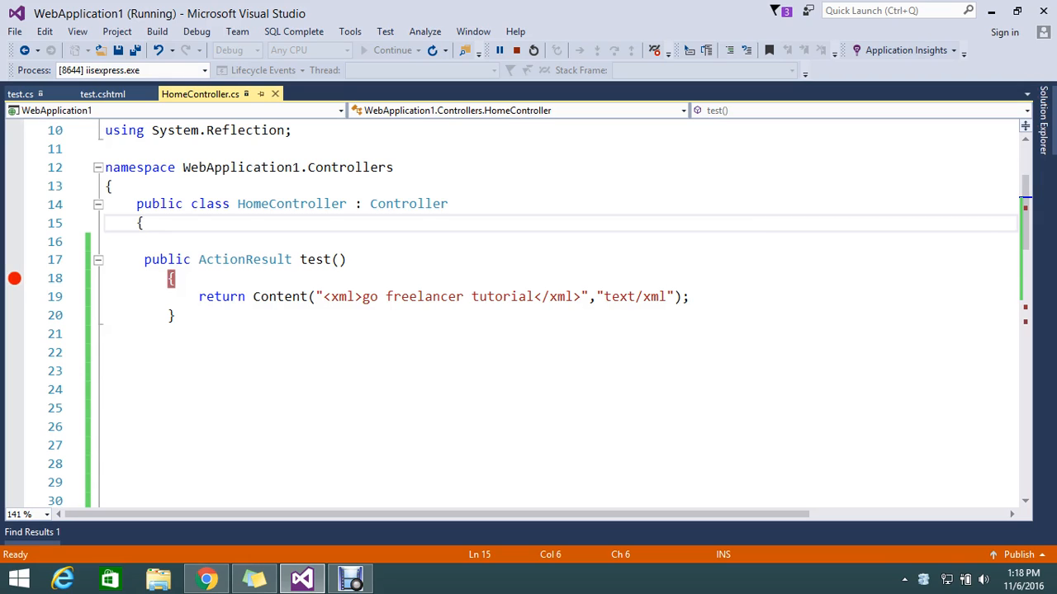
click(142, 223)
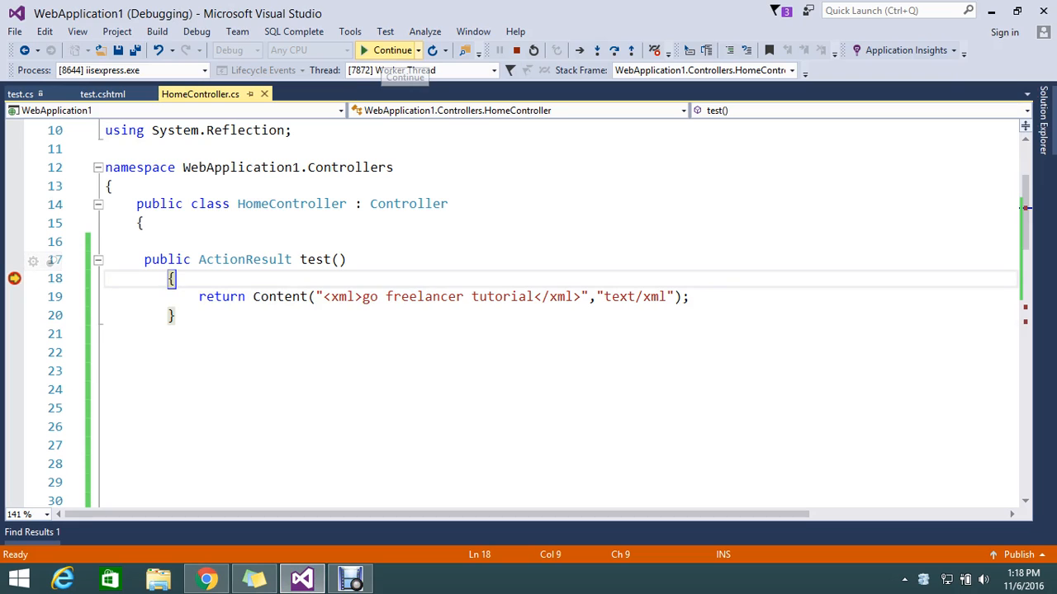
- Continue execution past the breakpoint and switch to Chrome to see the response
click(393, 50)
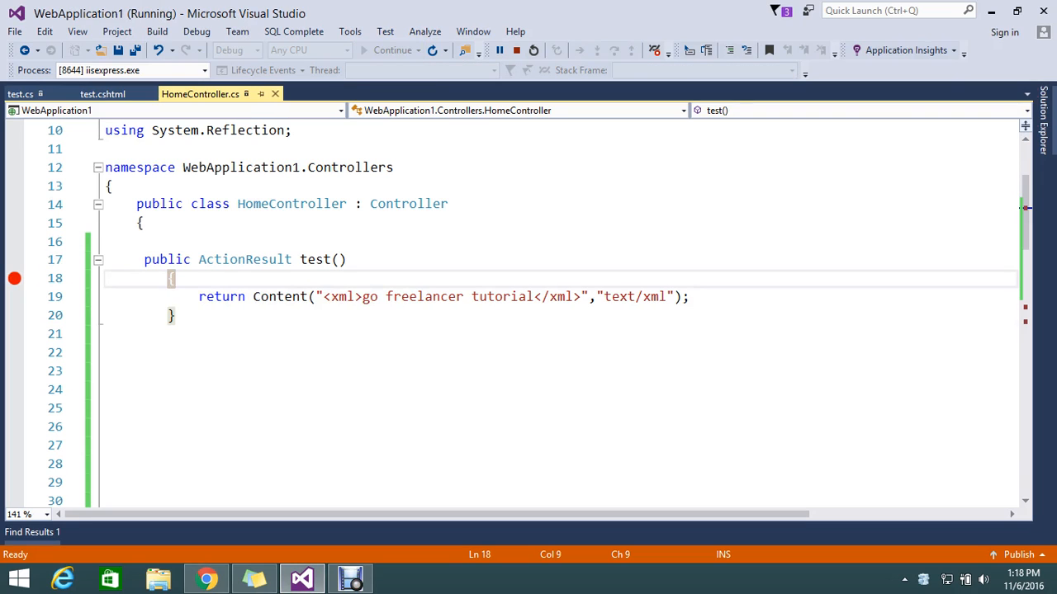
click(205, 577)
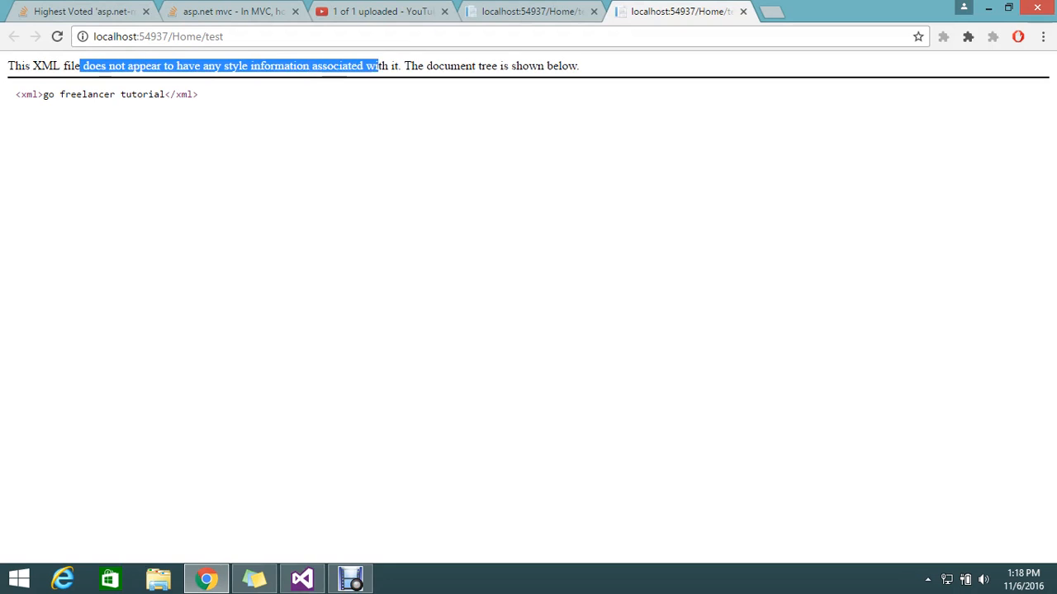
- Highlight Chrome's 'no style information' XML note, then bring Visual Studio back in front
drag(375, 66, 578, 66)
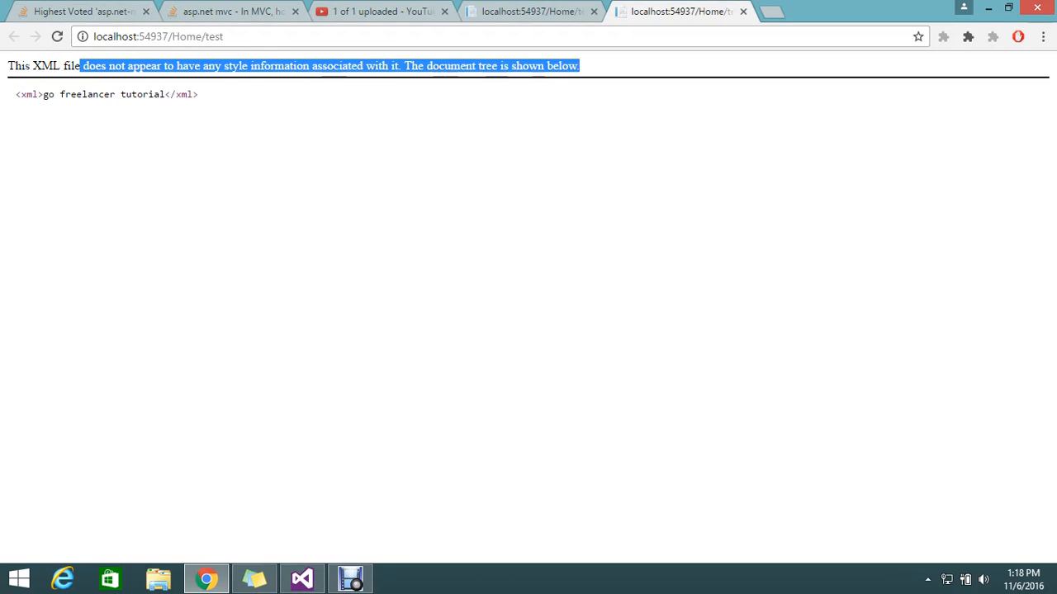
click(302, 578)
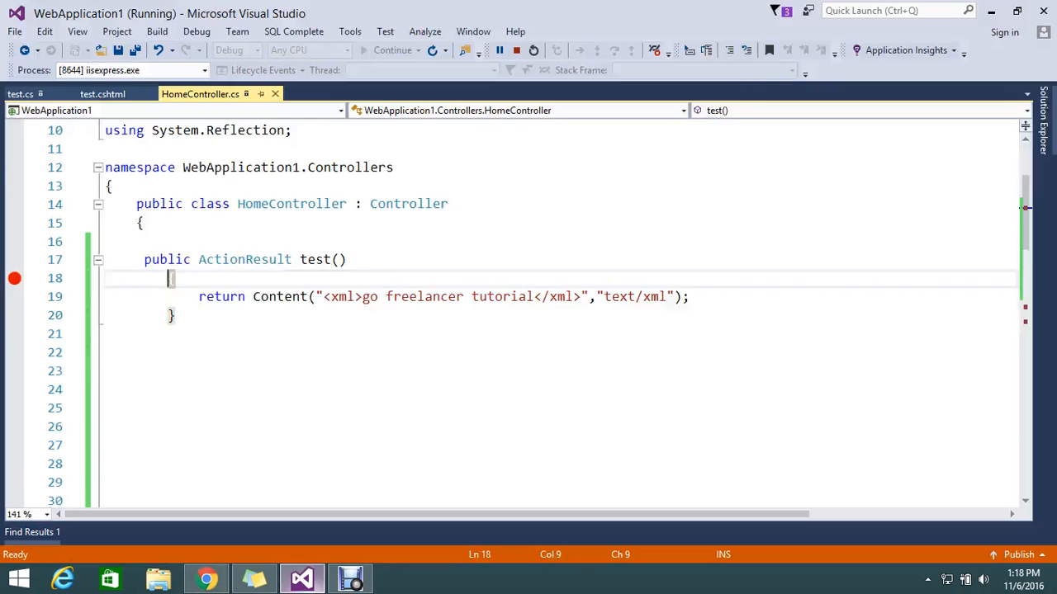